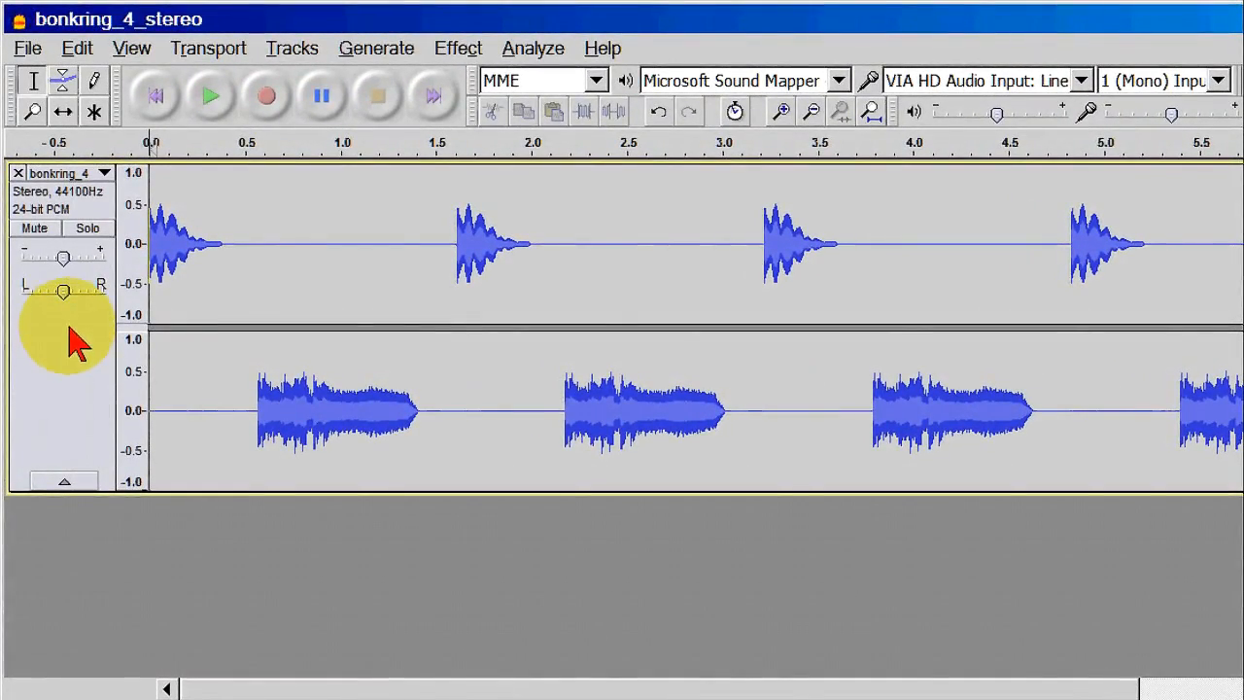
pyautogui.moveTo(74, 230)
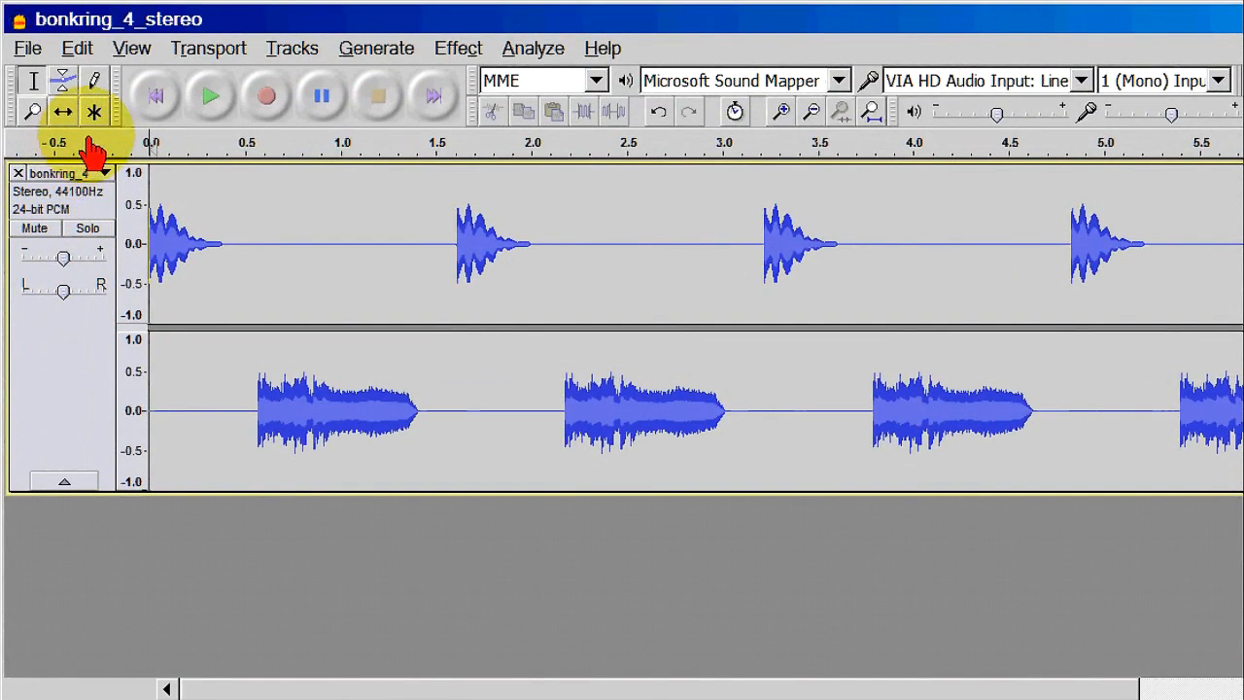
pyautogui.moveTo(190, 95)
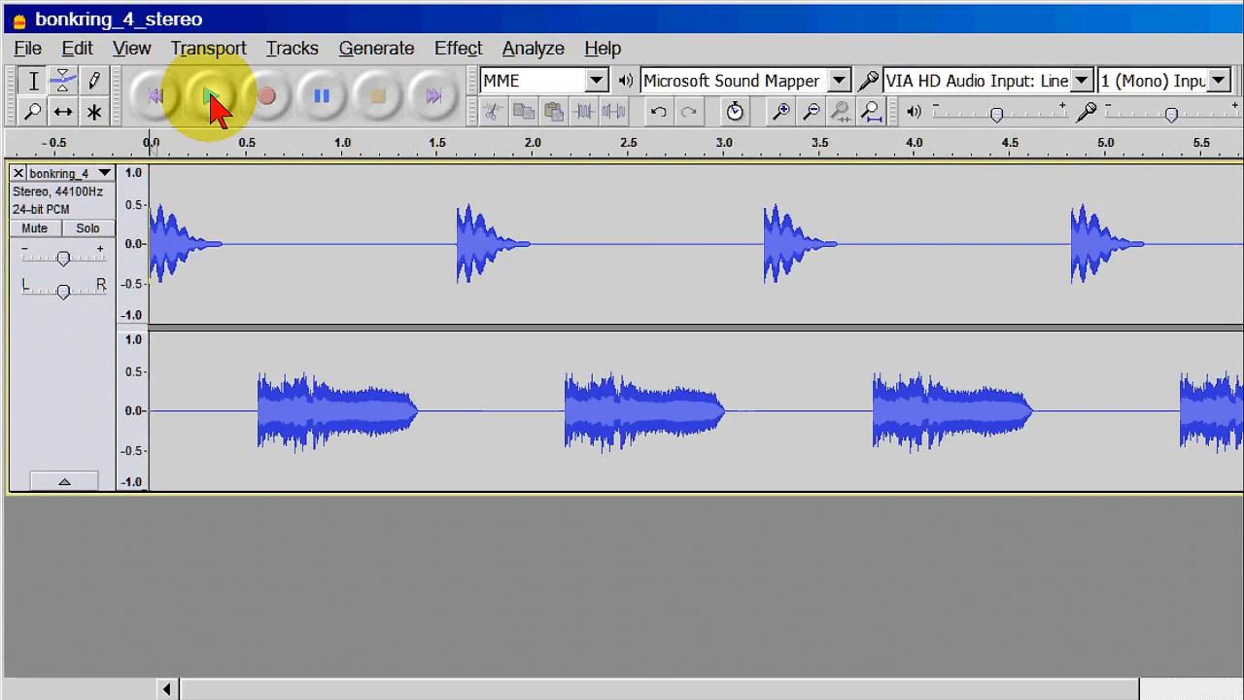
# Step: Play the stereo track, then bring up its name dropdown to split it
pyautogui.click(212, 95)
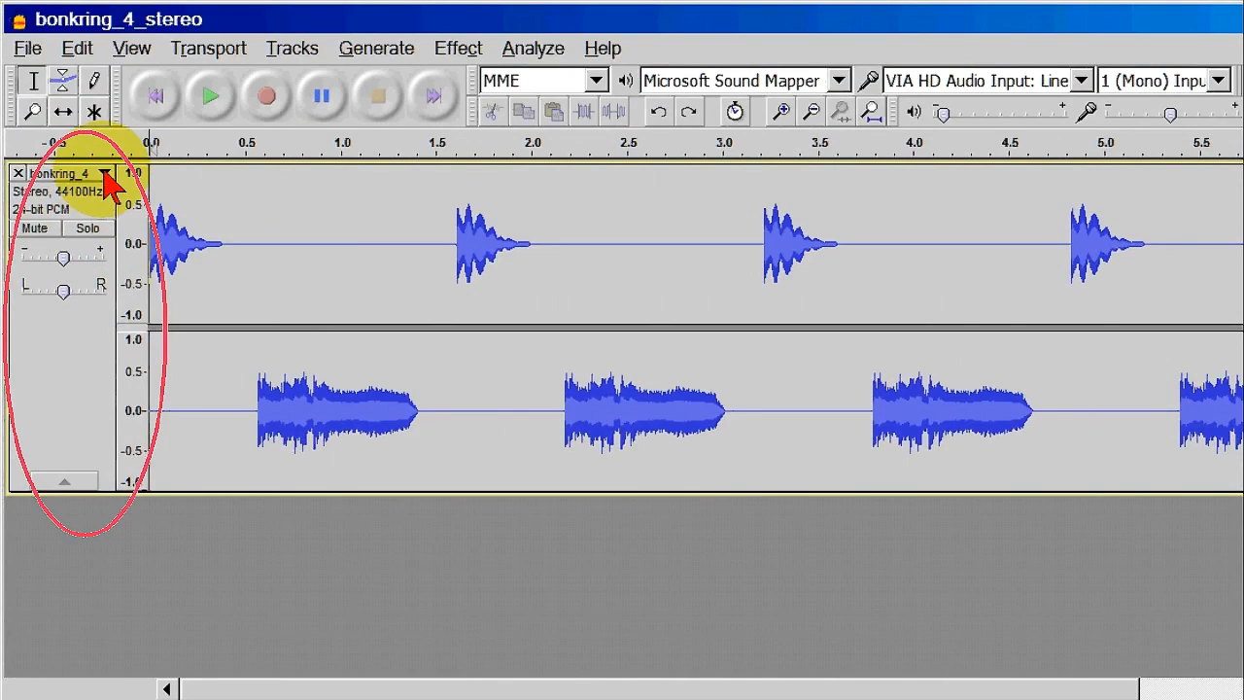
pyautogui.click(105, 173)
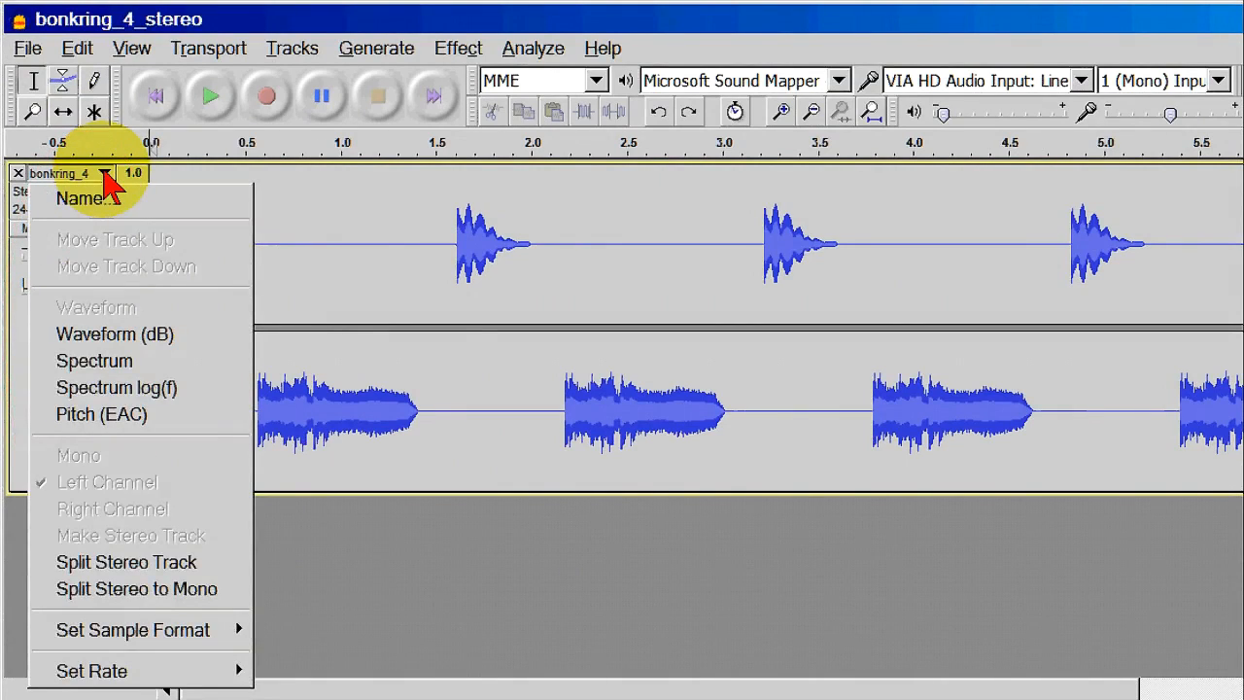
pyautogui.moveTo(126, 266)
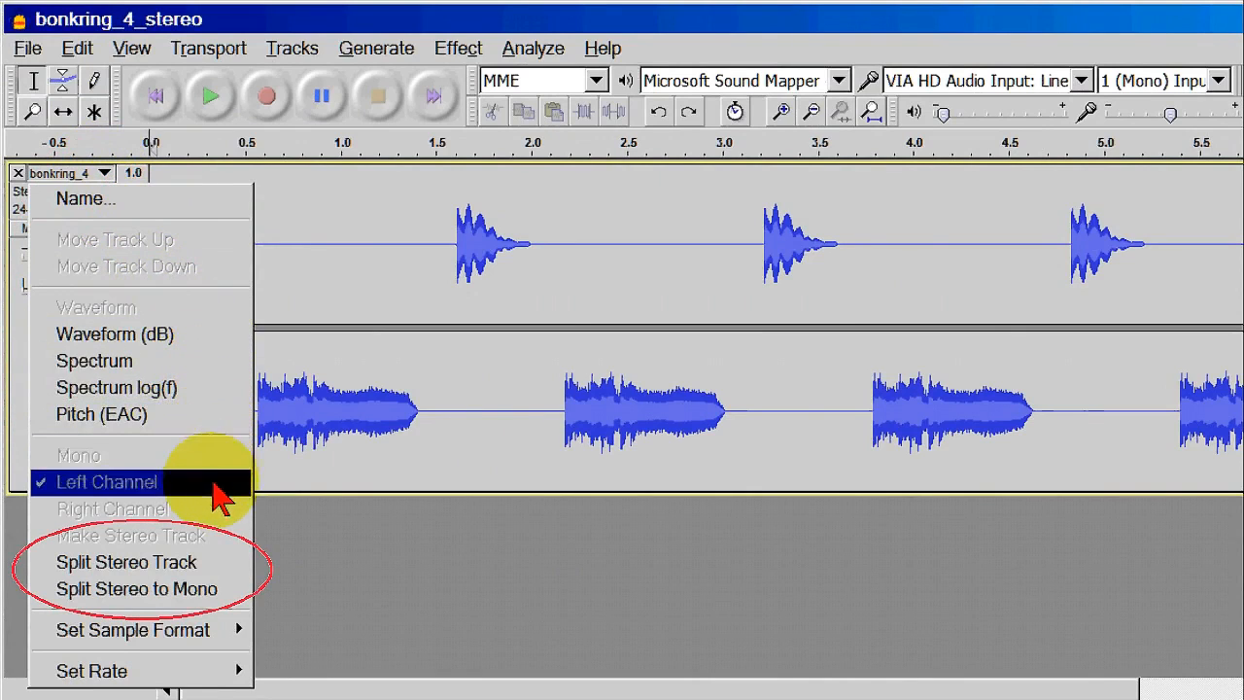
pyautogui.moveTo(136, 587)
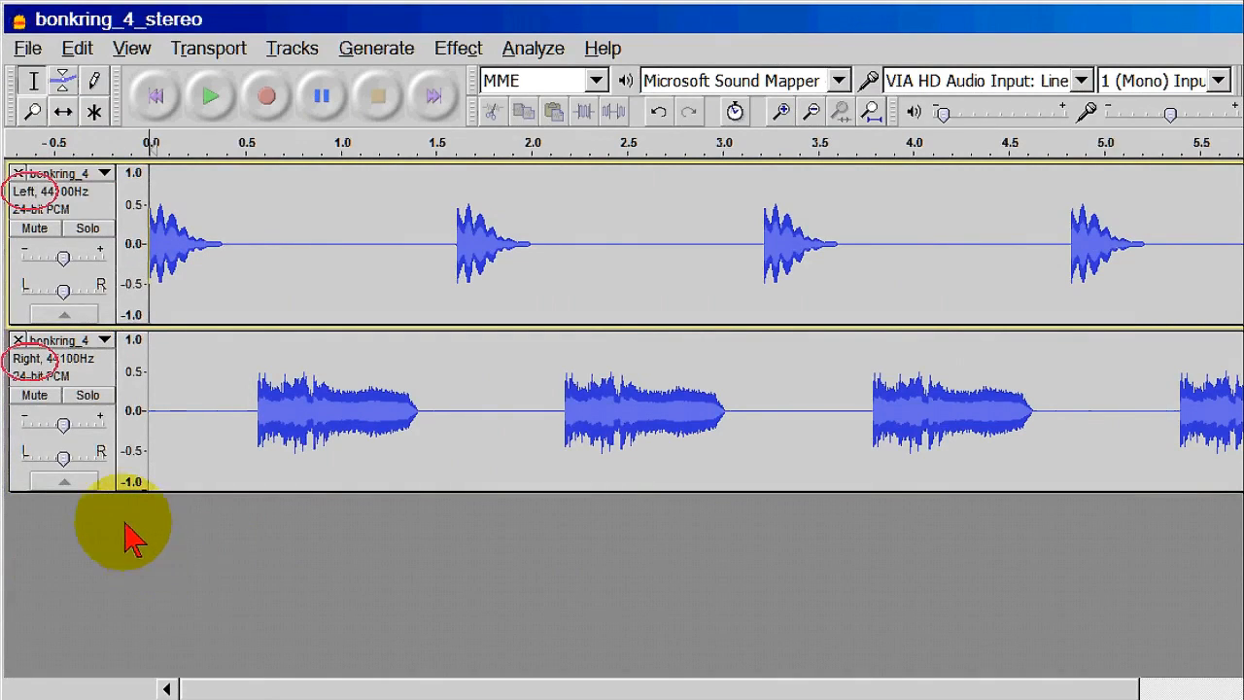
pyautogui.moveTo(101, 370)
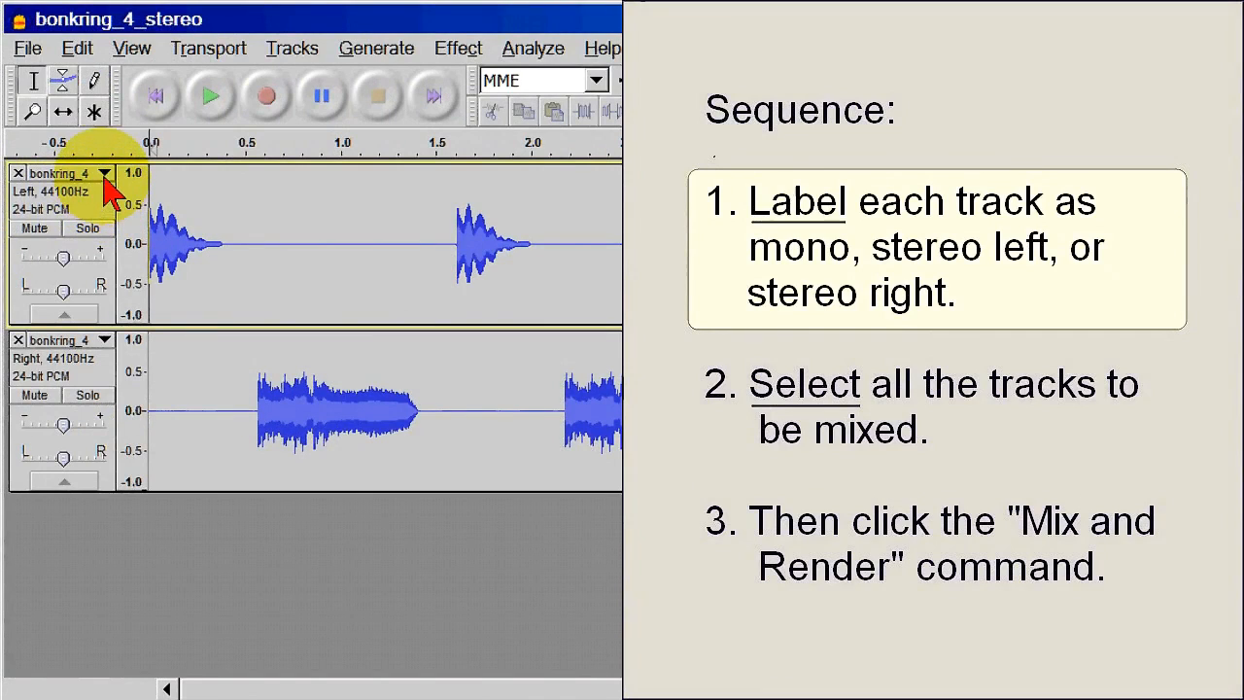
# Step: Mark the Left track and then the Right track as Mono from their dropdowns
pyautogui.click(103, 173)
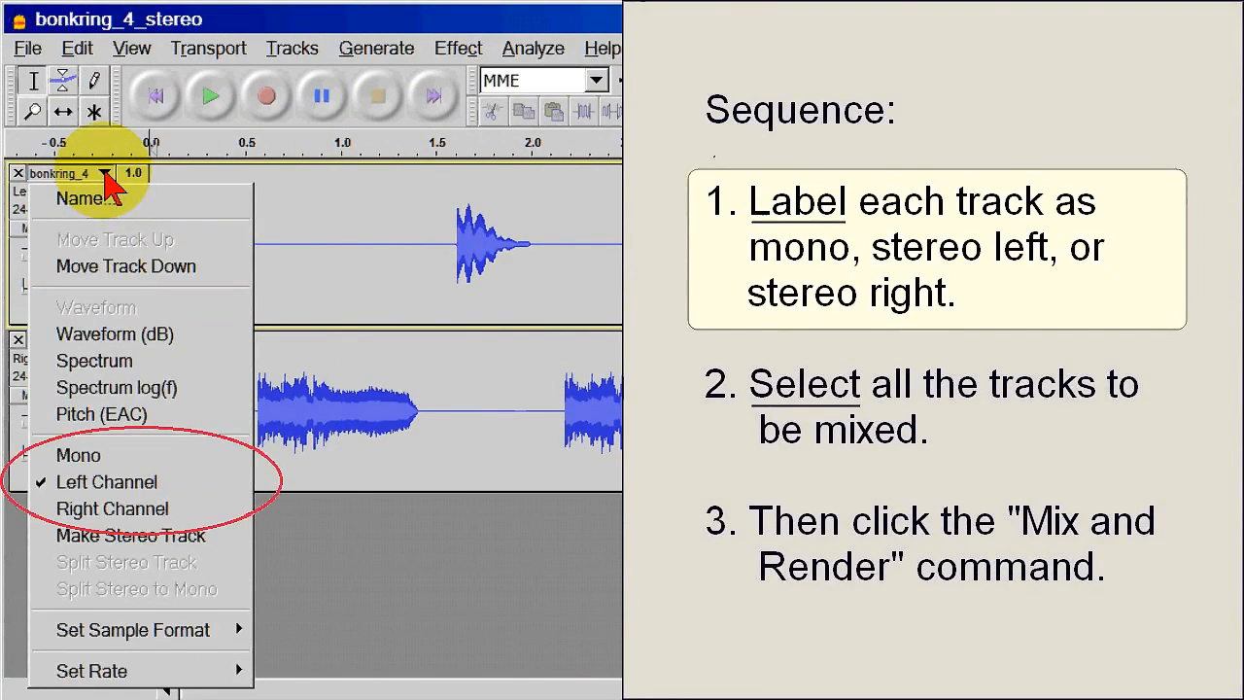
pyautogui.moveTo(140, 266)
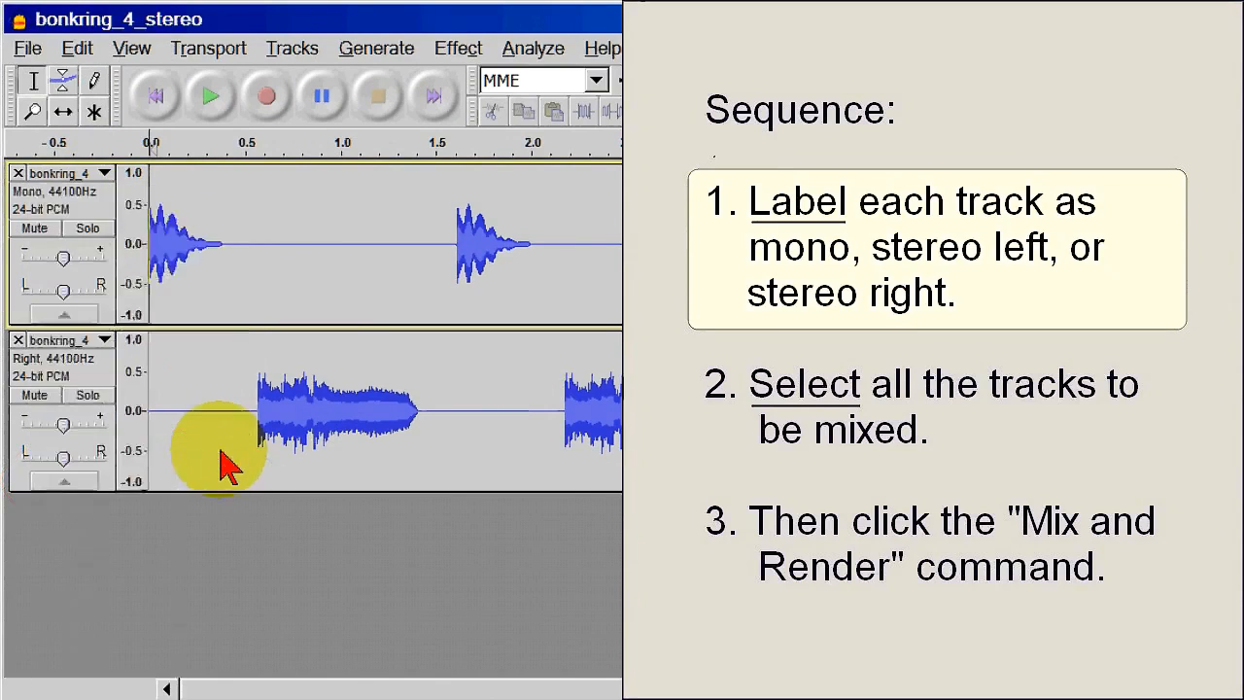
pyautogui.moveTo(140, 435)
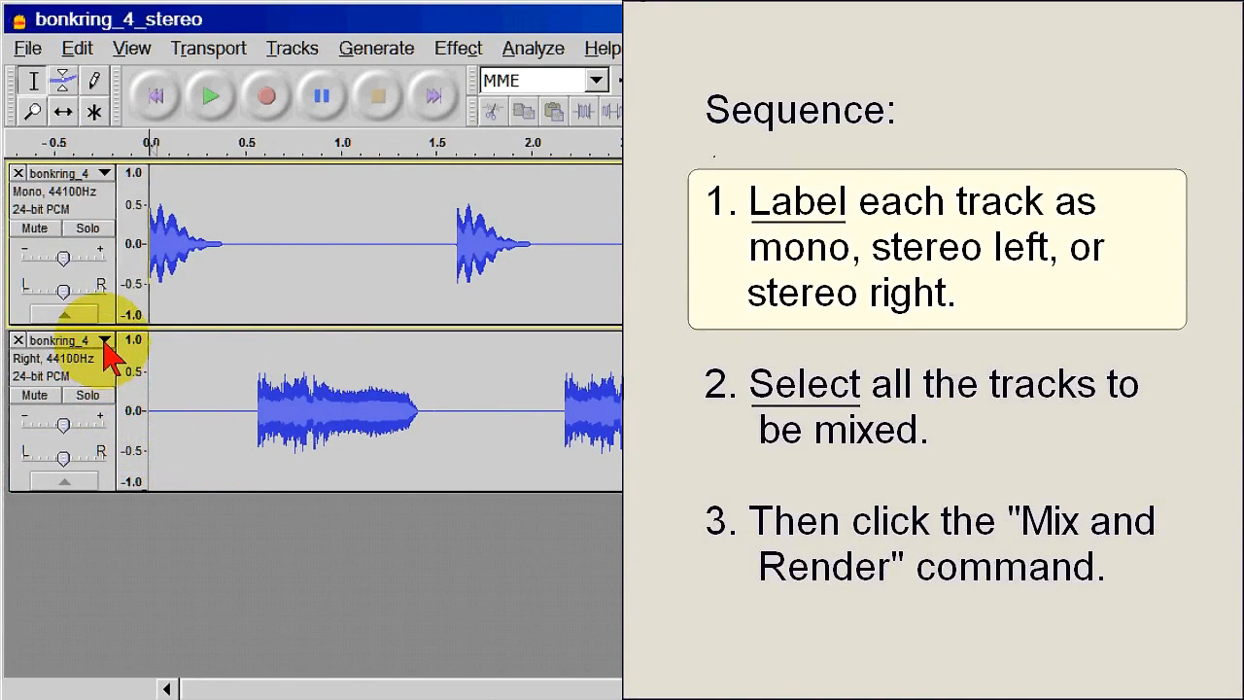
pyautogui.click(101, 340)
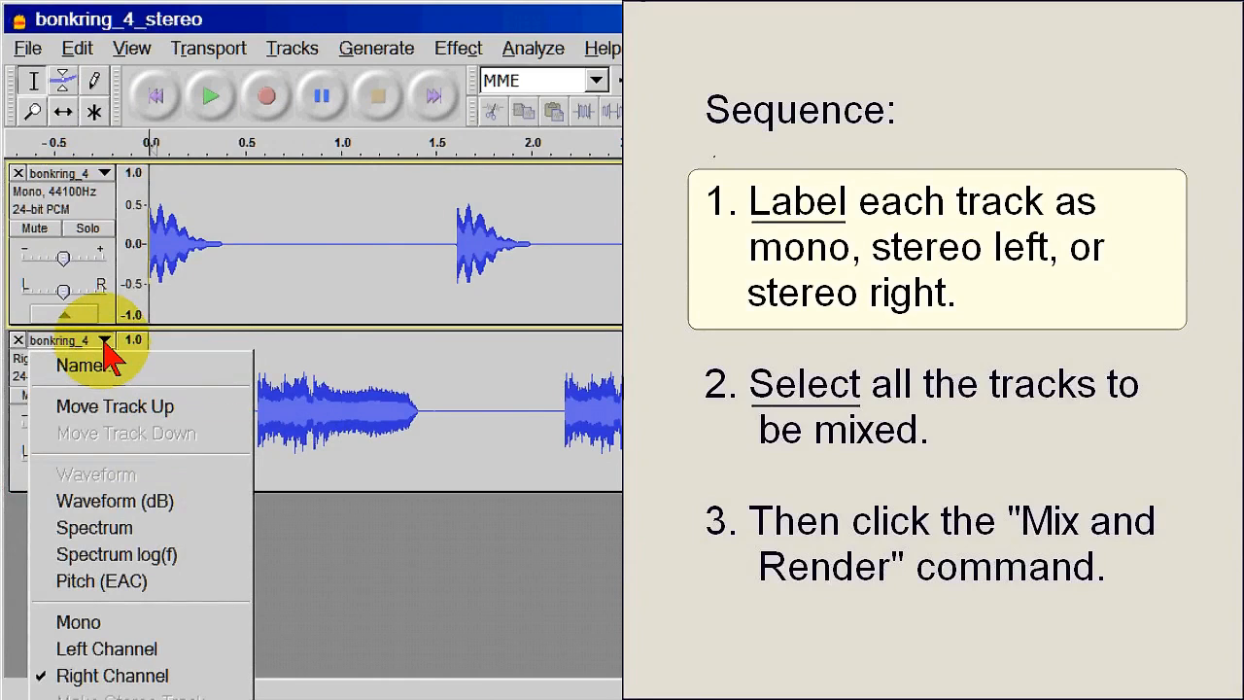
pyautogui.moveTo(95, 474)
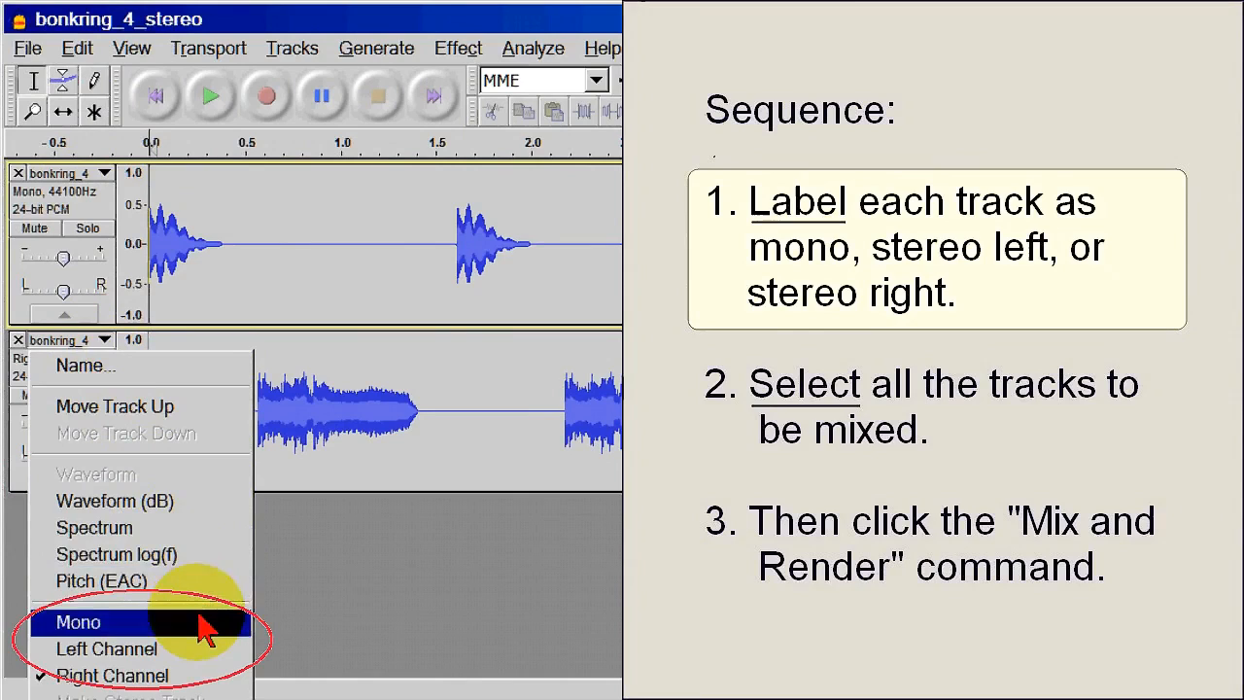
pyautogui.click(78, 622)
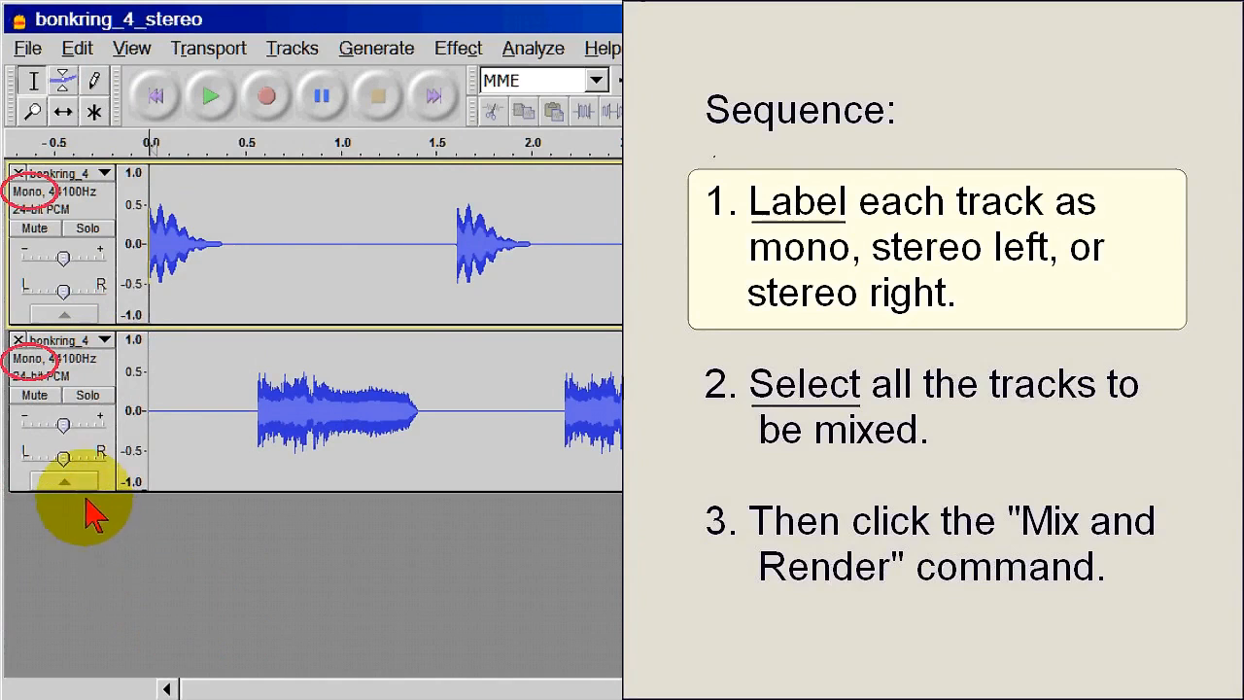
pyautogui.moveTo(93, 292)
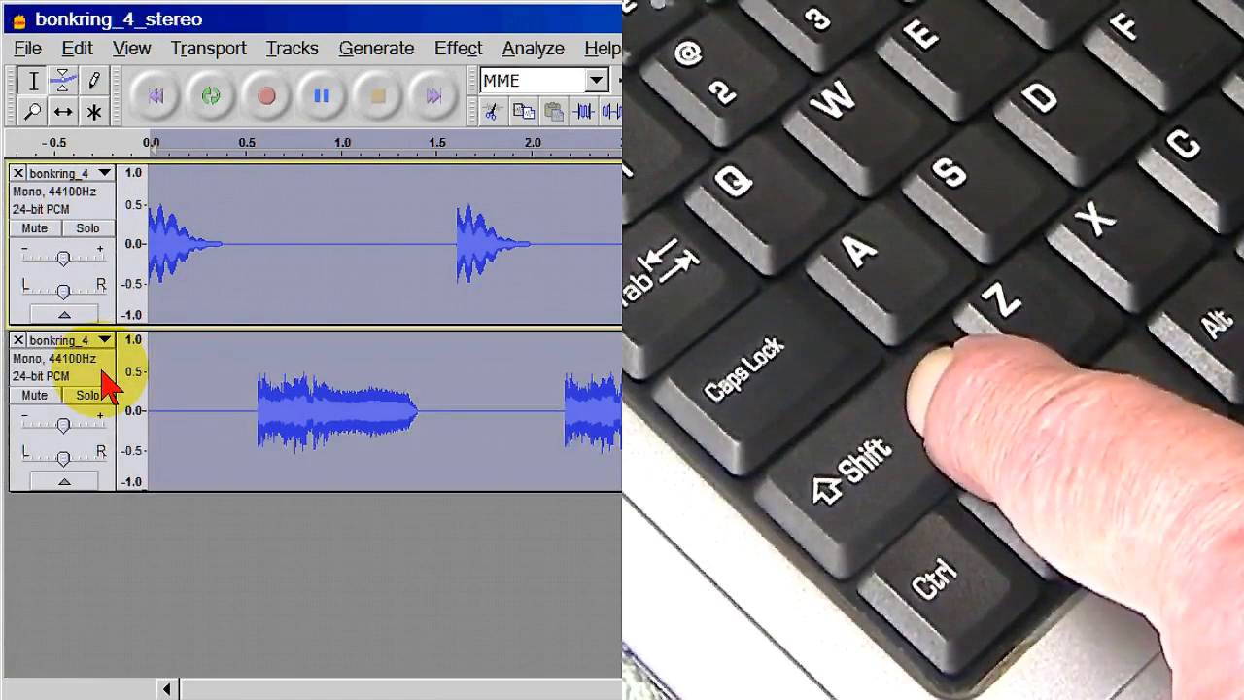
# Step: Add the second Mono track to the selection alongside the first
pyautogui.click(210, 95)
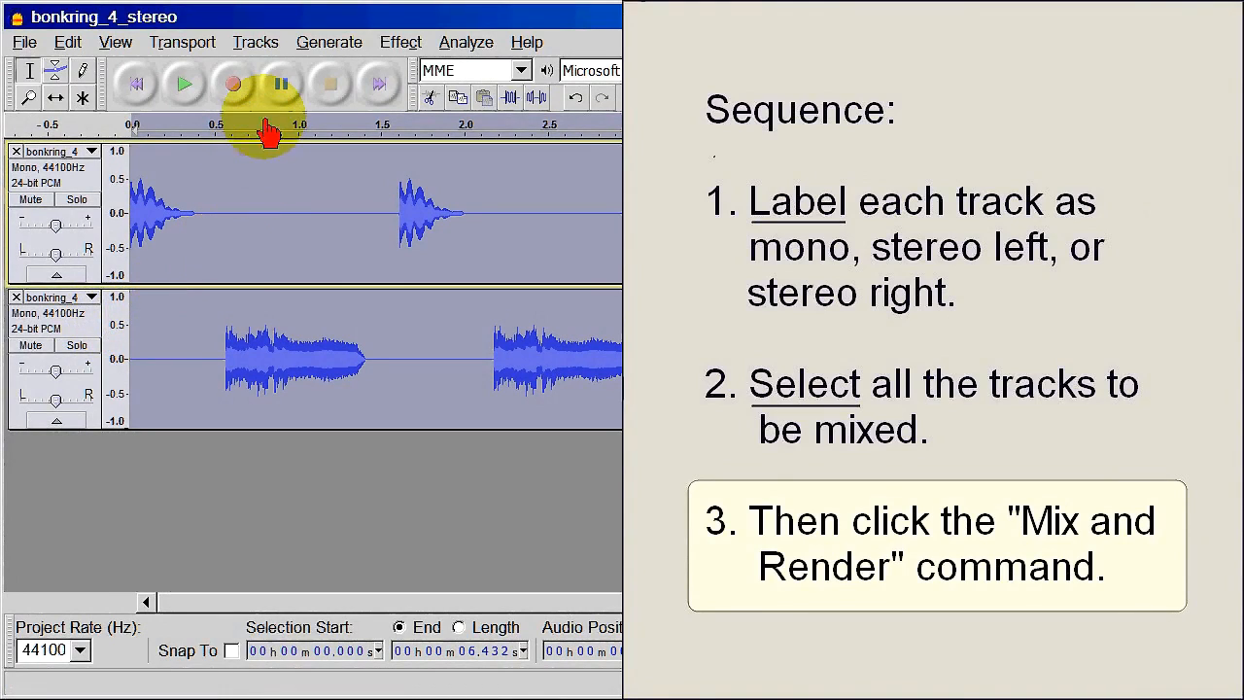
pyautogui.moveTo(256, 43)
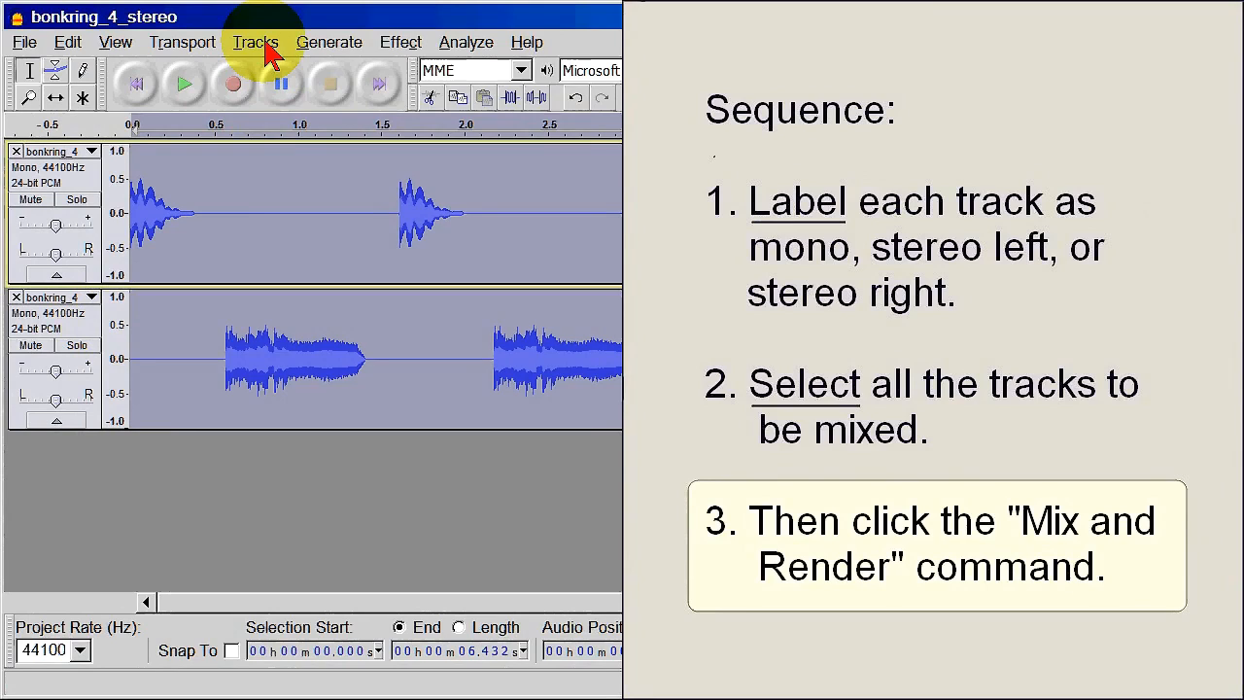
# Step: Mix and Render the two selected Mono tracks into one Mix track
pyautogui.click(254, 43)
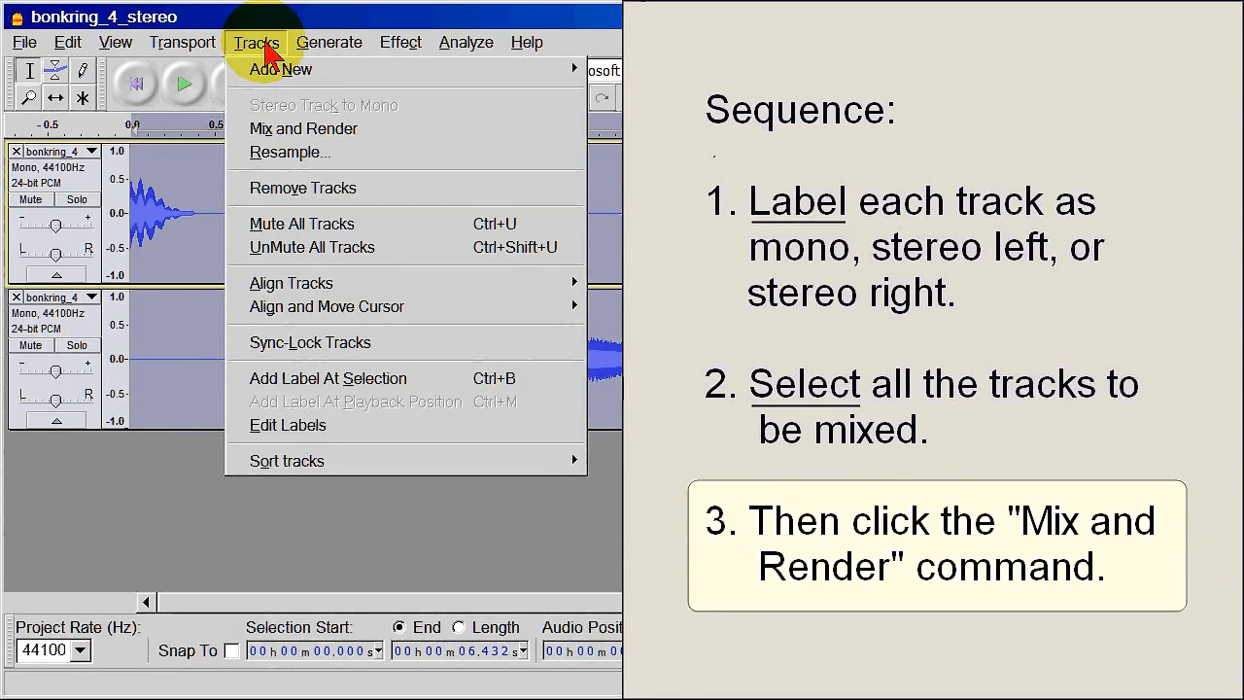
pyautogui.moveTo(323, 105)
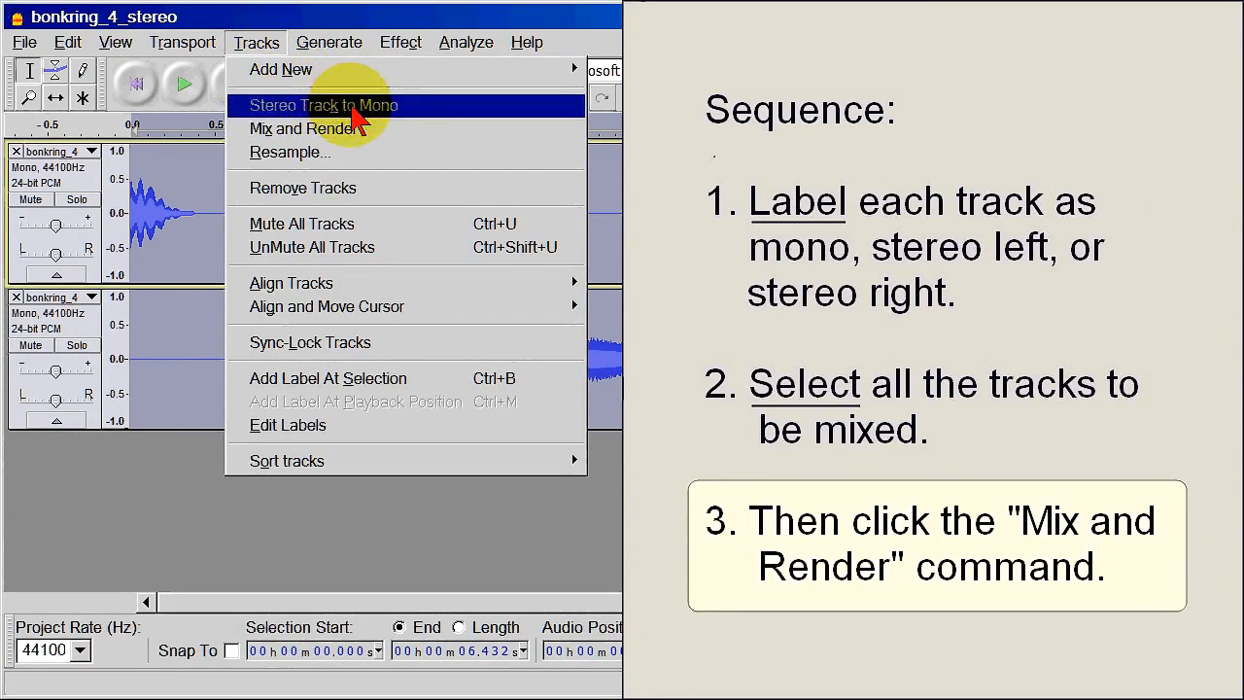
pyautogui.moveTo(399, 128)
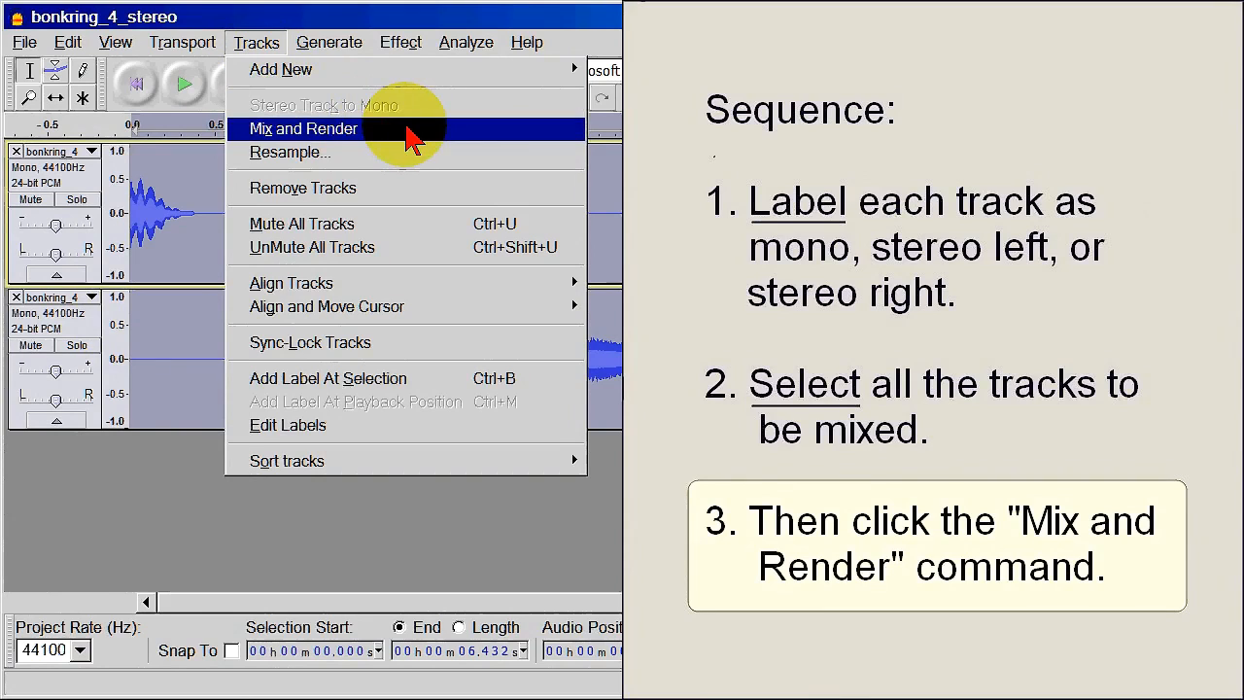
pyautogui.click(303, 128)
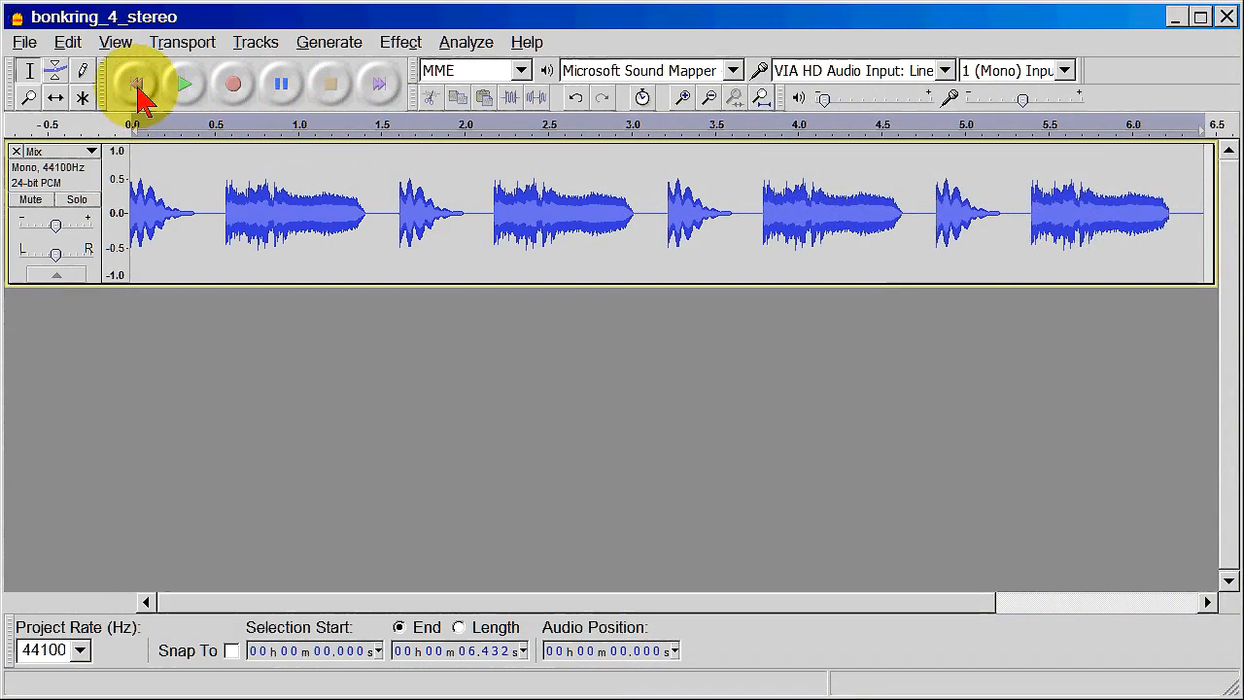
pyautogui.click(136, 84)
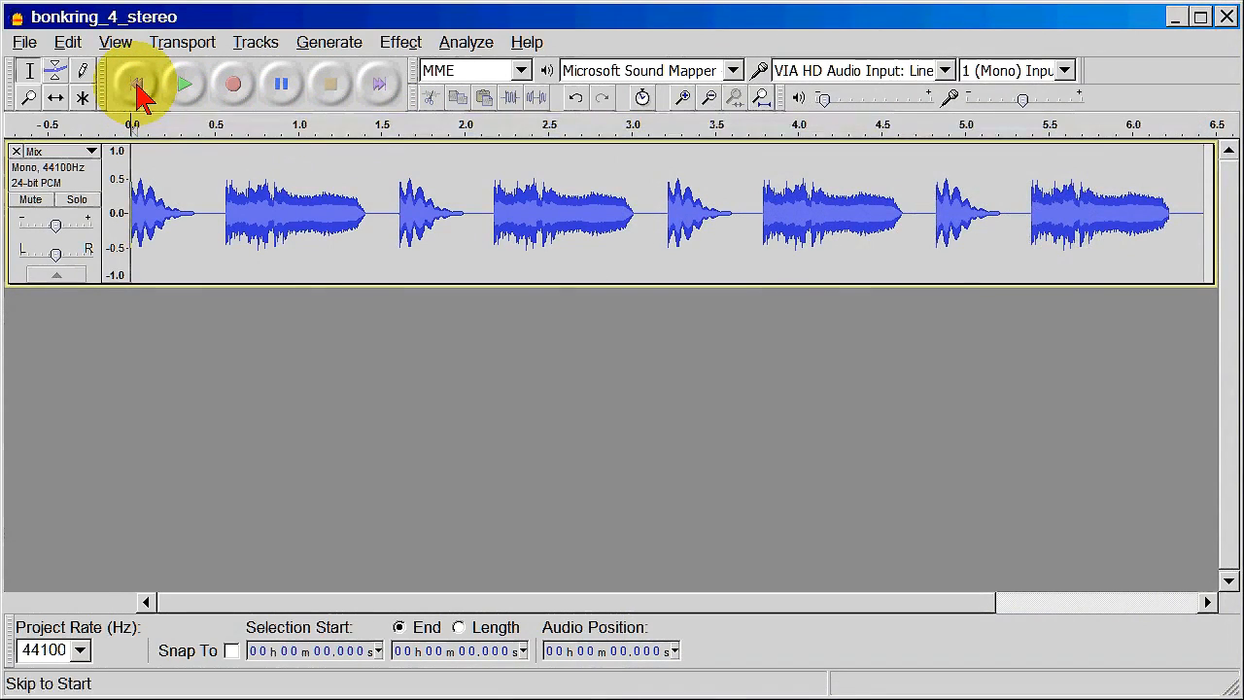
pyautogui.moveTo(156, 145)
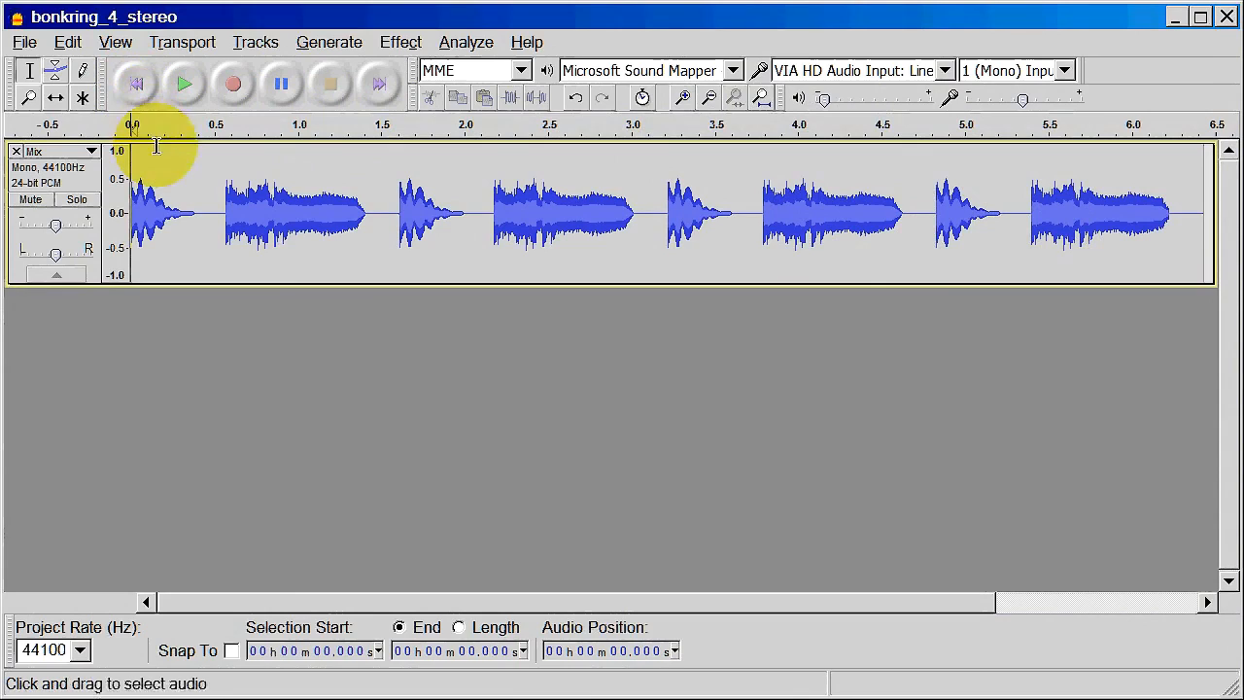
pyautogui.moveTo(175, 320)
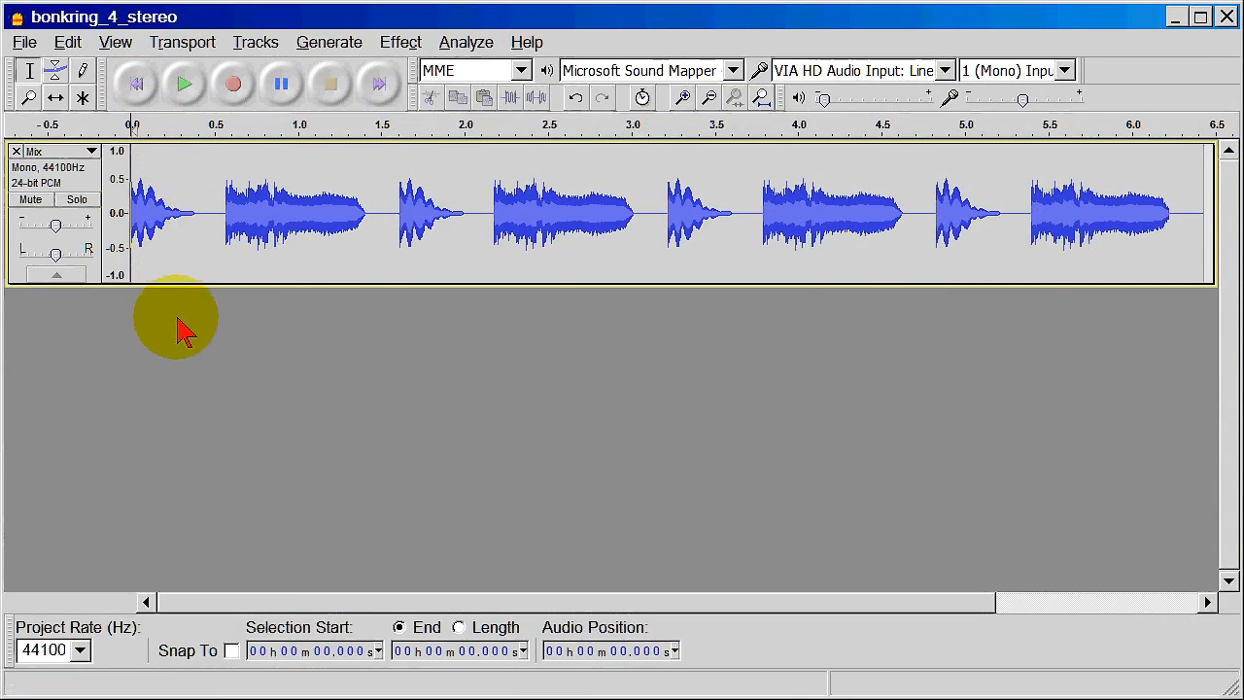